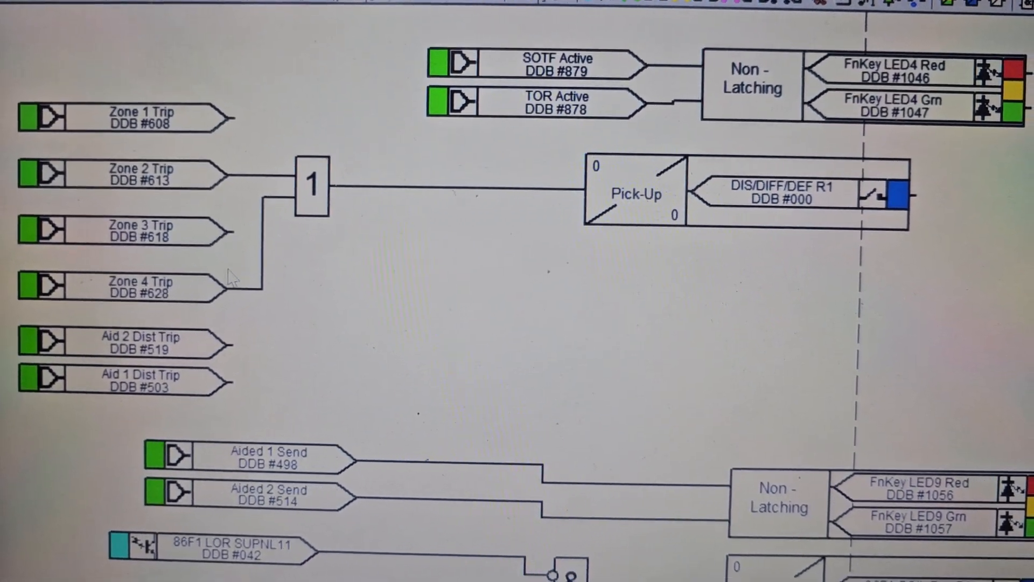
# Cancel the Aid. 1 Selection prompt so the aided scheme stays on Blocking1.
pyautogui.scroll(-3)
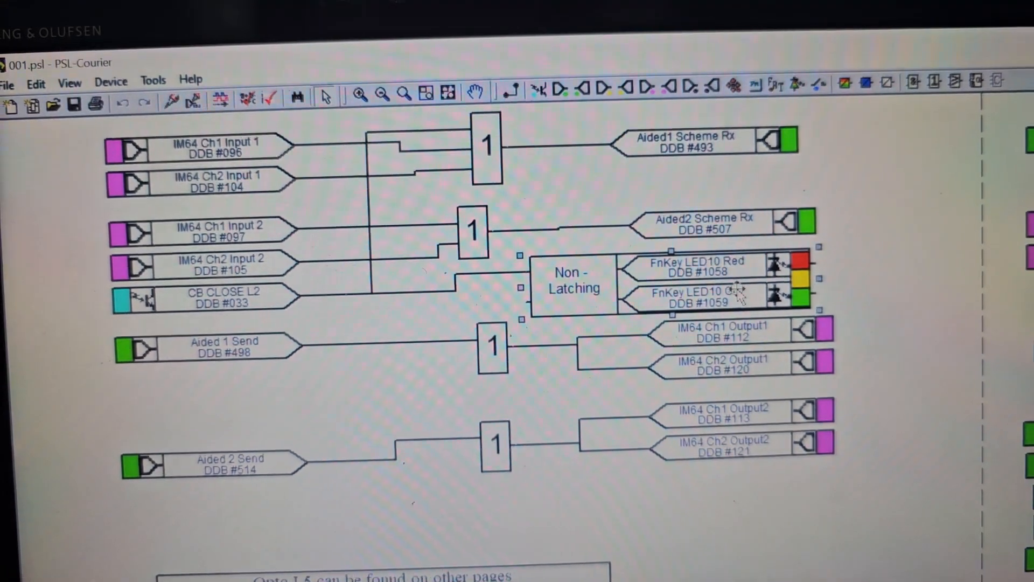
pyautogui.scroll(-3)
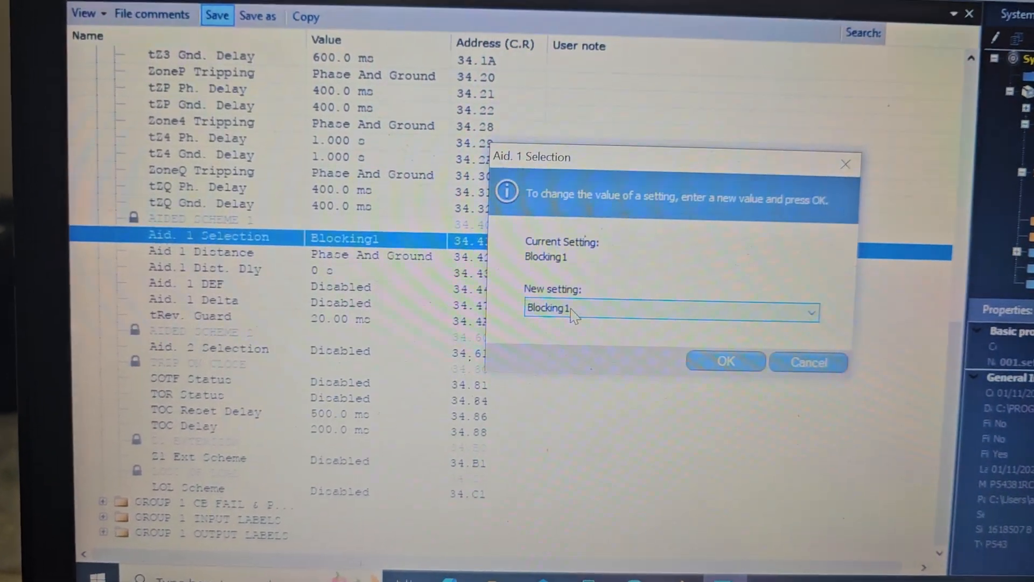
pyautogui.click(810, 313)
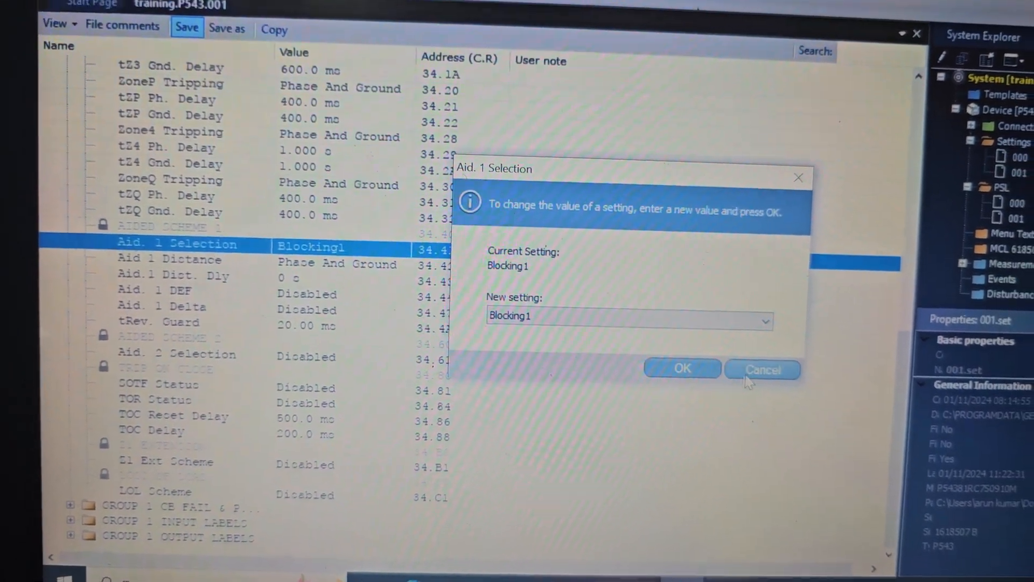
pyautogui.click(761, 369)
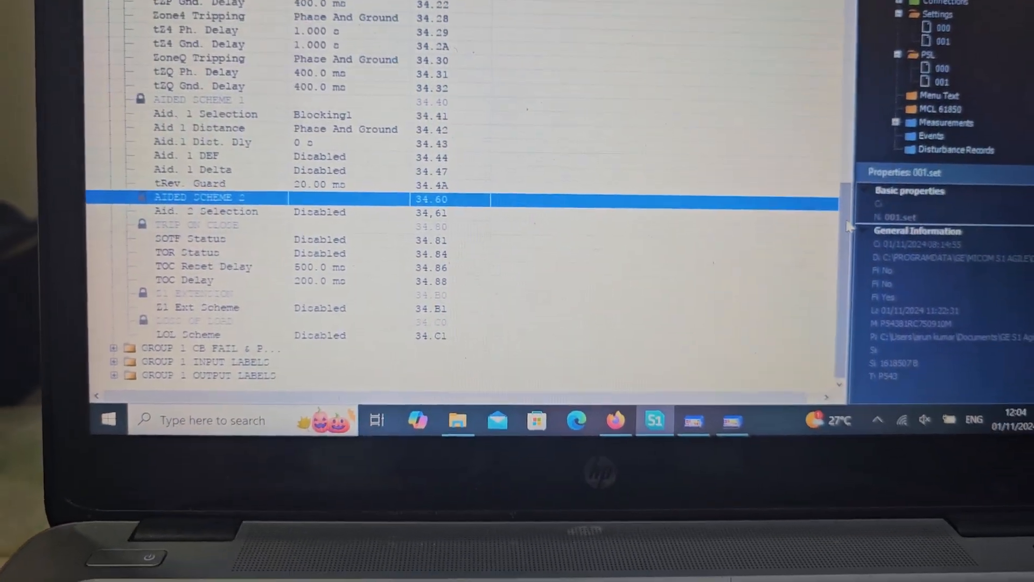
pyautogui.scroll(3)
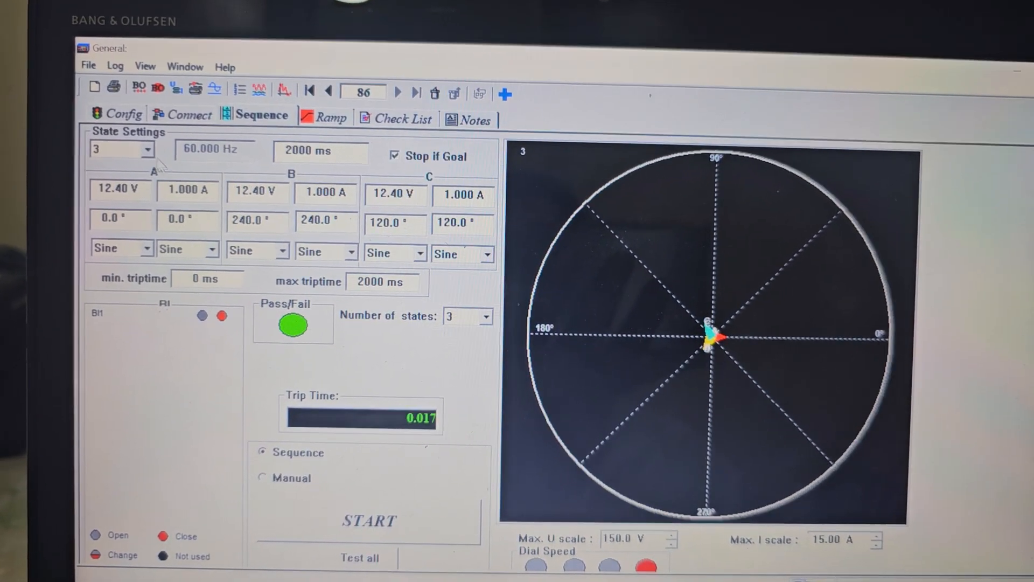
pyautogui.click(146, 149)
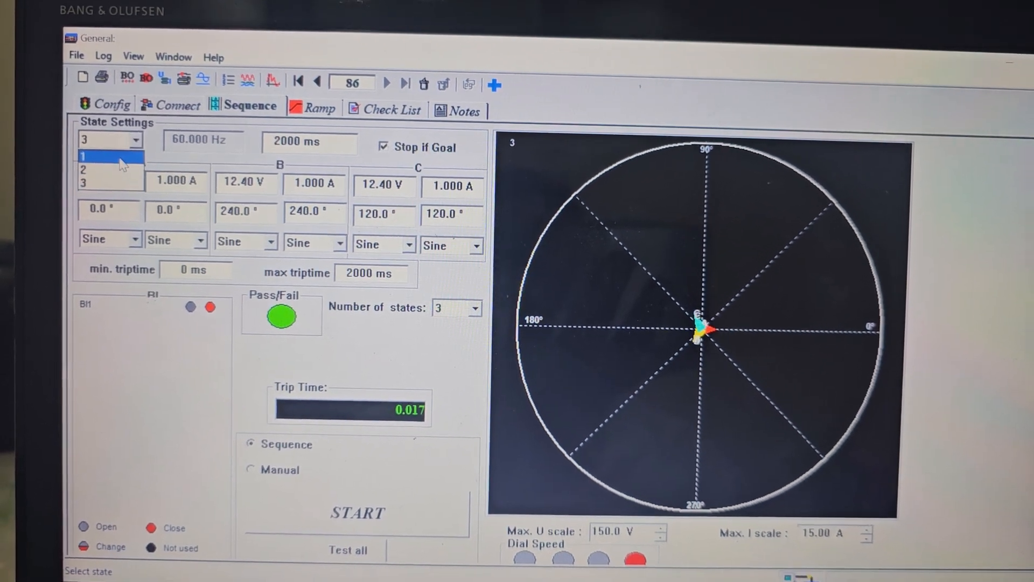
pyautogui.click(110, 156)
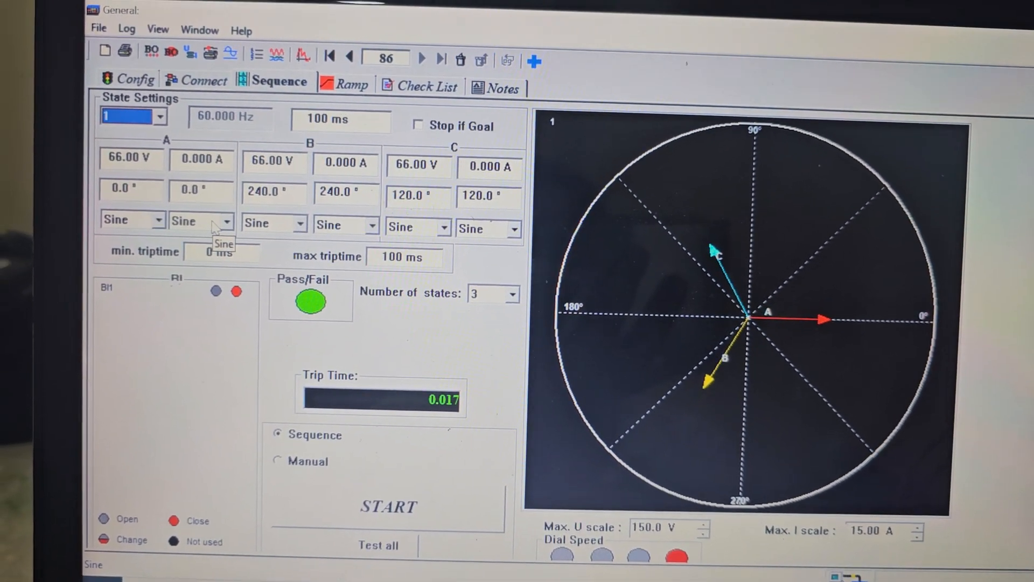
pyautogui.click(196, 137)
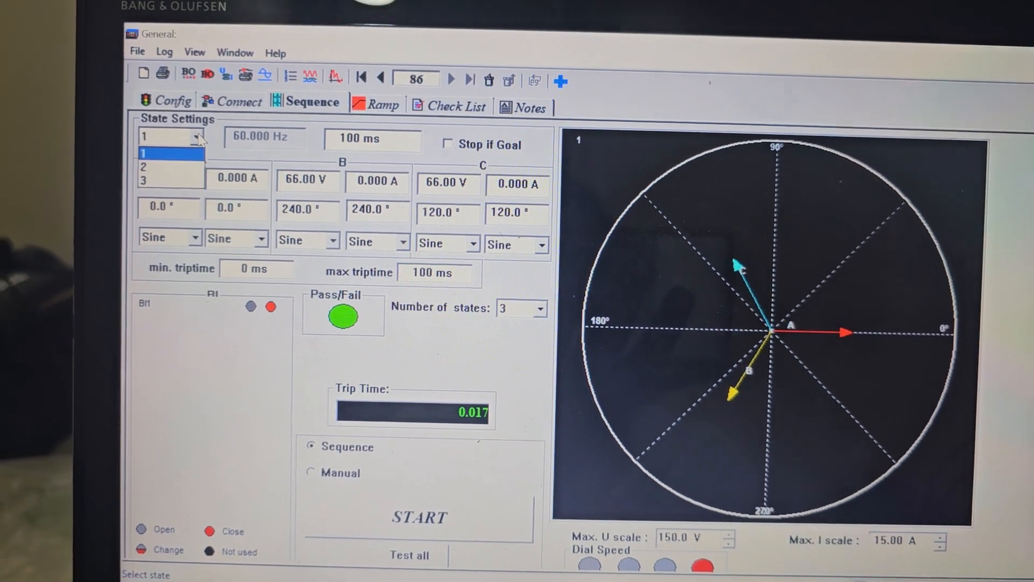
pyautogui.click(170, 172)
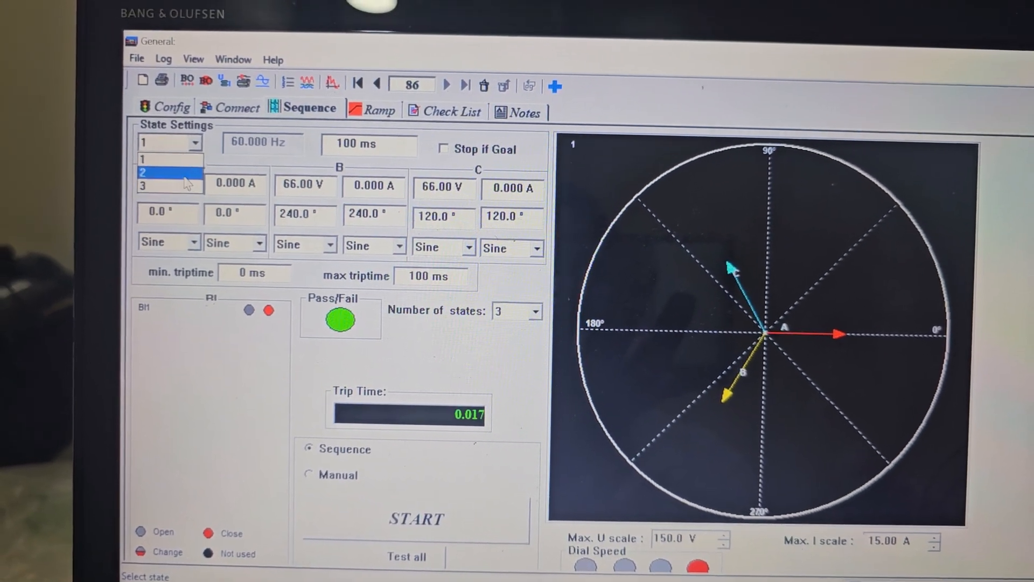
pyautogui.click(140, 172)
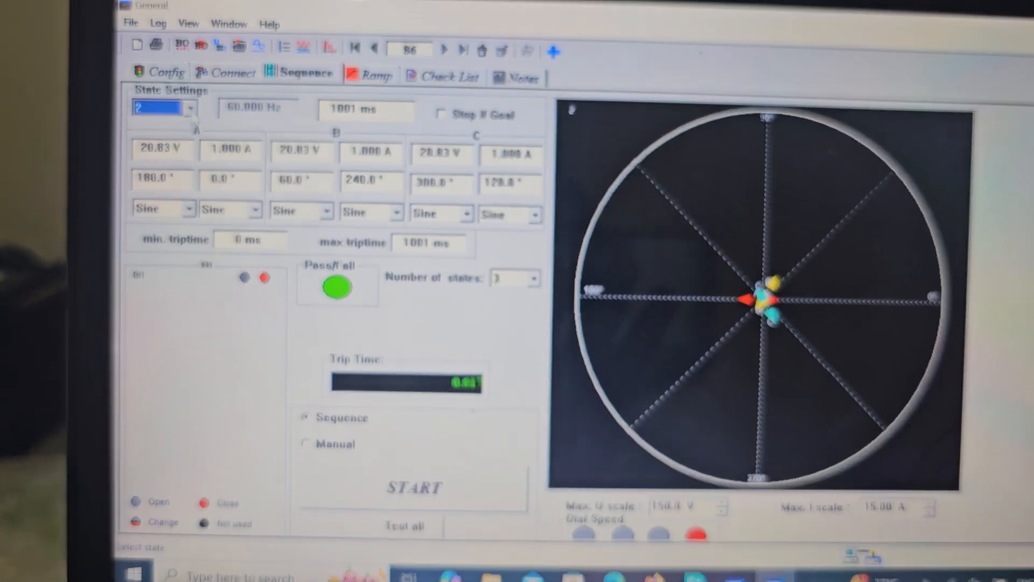
pyautogui.click(194, 111)
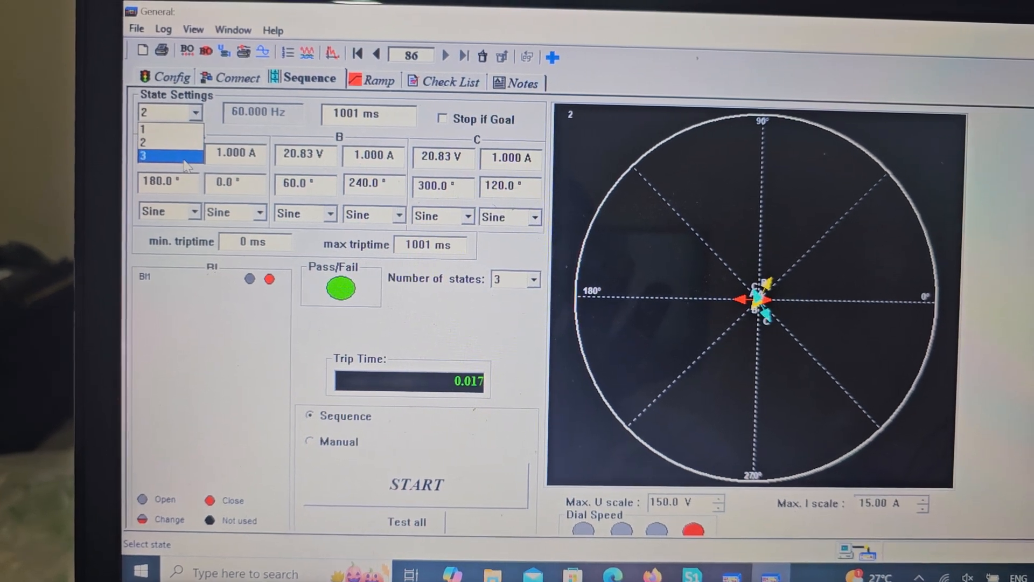
pyautogui.click(143, 154)
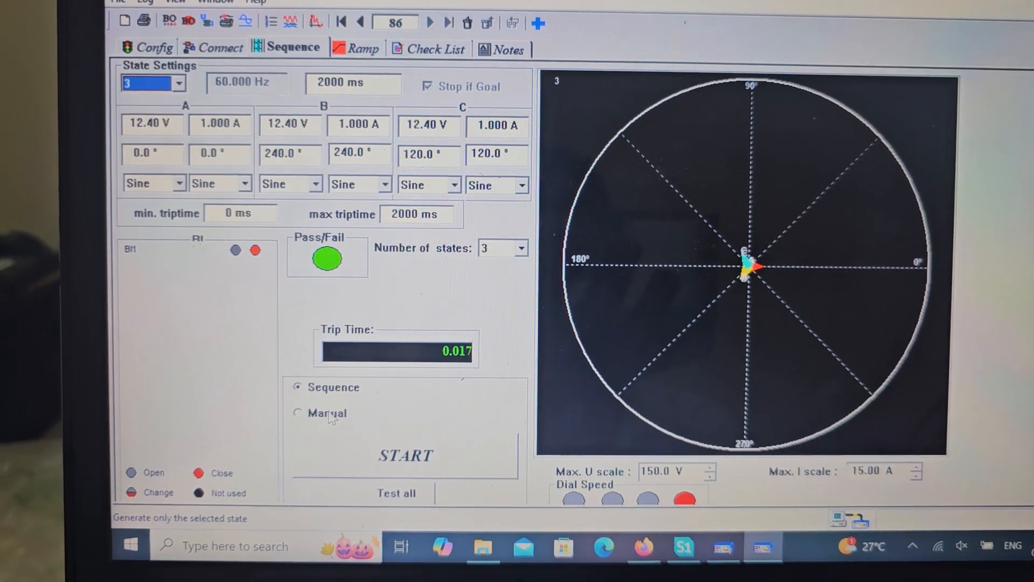
# In Manual mode, inject state 3 alone, with the relay tripping in 0.234 s.
pyautogui.click(297, 413)
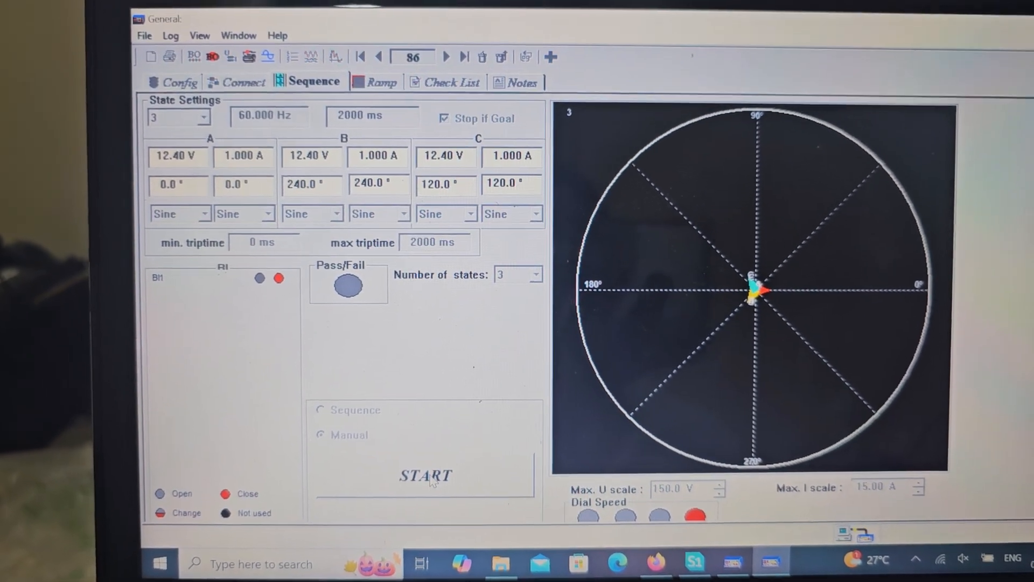
pyautogui.click(425, 475)
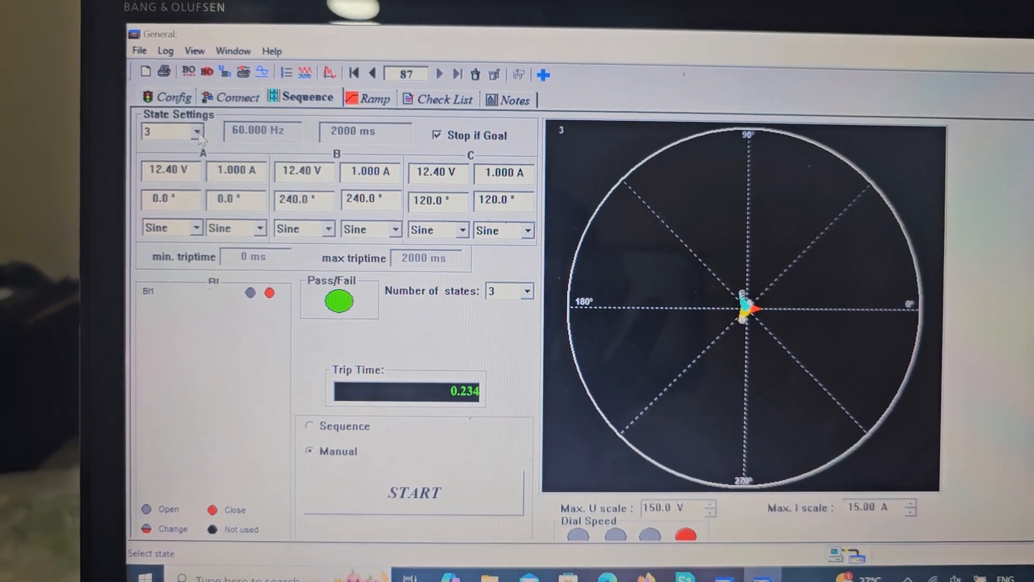
# Inject the state 2 fault alone and stop after the relay trips at 1.034 s.
pyautogui.click(180, 135)
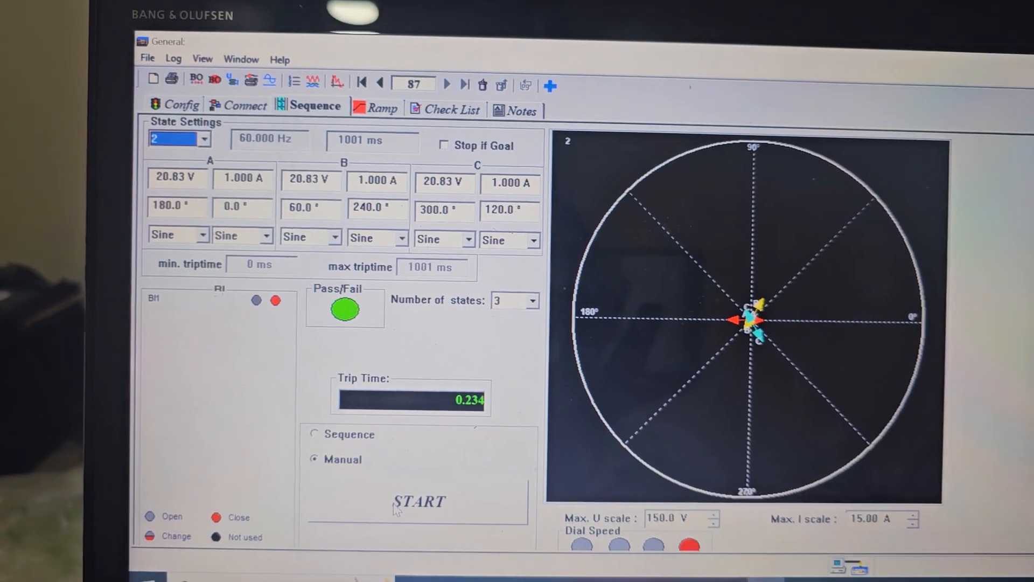
pyautogui.click(419, 501)
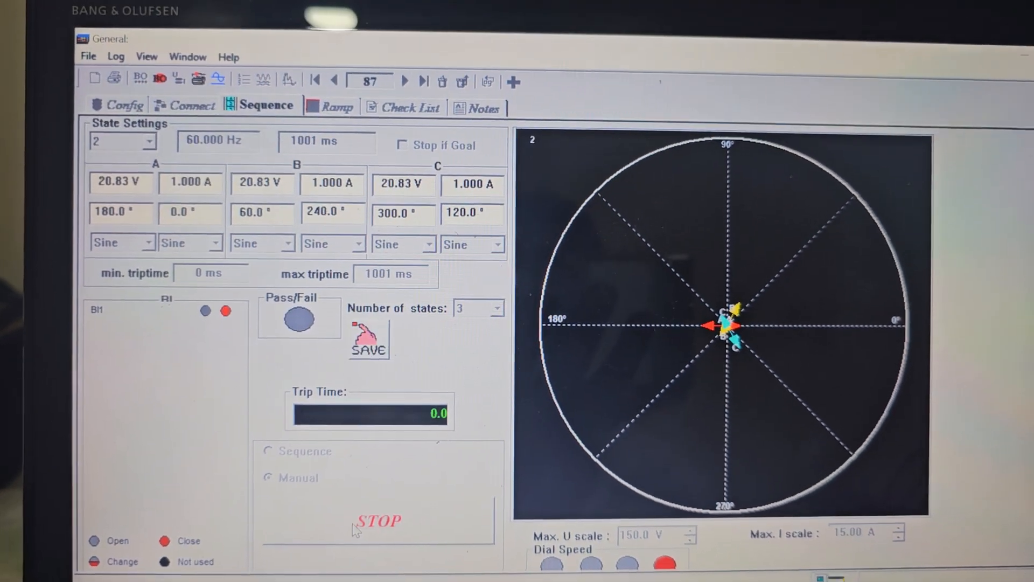
pyautogui.click(378, 521)
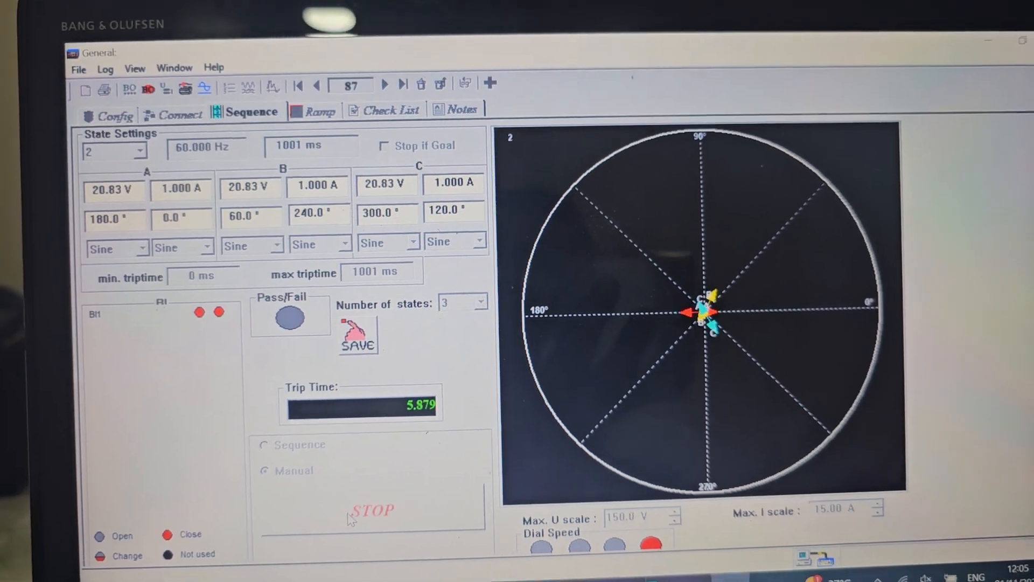
pyautogui.click(371, 510)
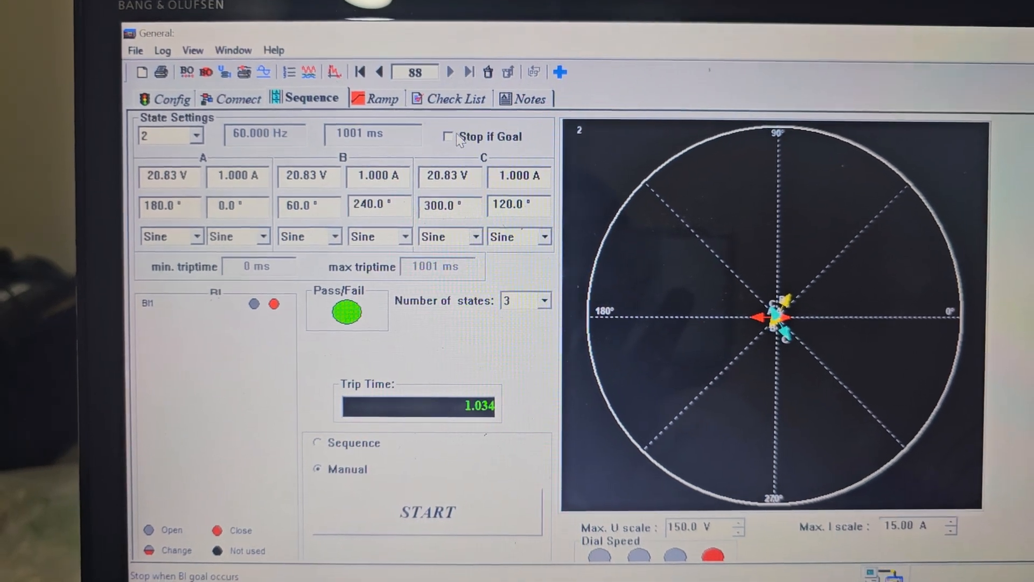
# Enable Stop if Goal and rerun state 2, tripping at 1.034 s, then return to Sequence mode.
pyautogui.click(448, 136)
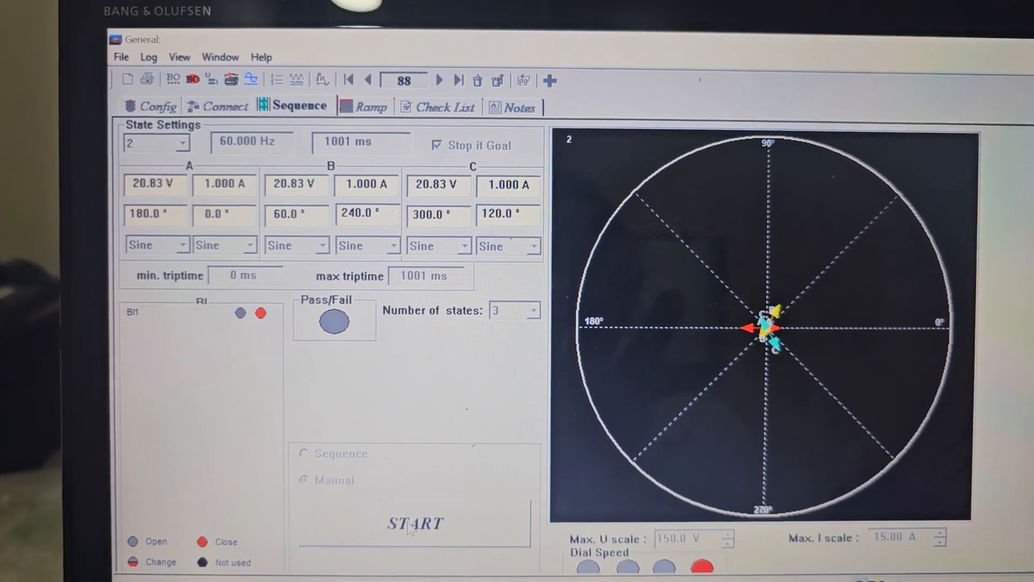
pyautogui.click(413, 524)
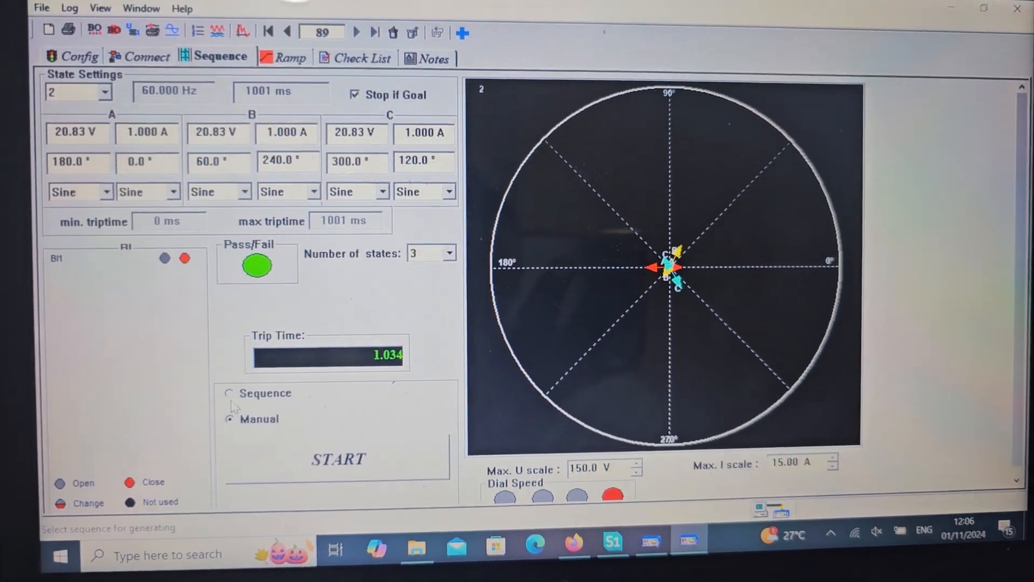
pyautogui.click(230, 394)
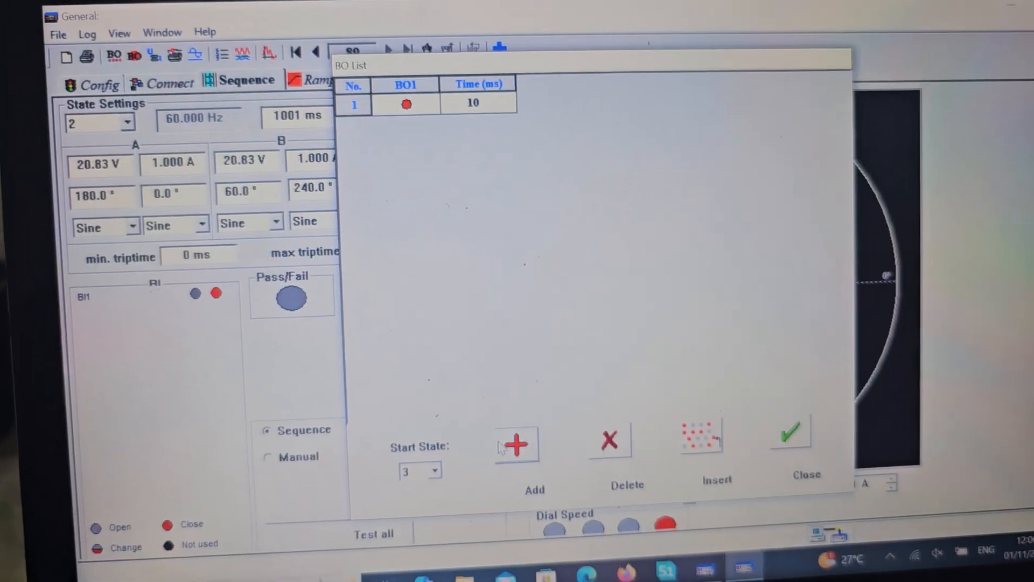
# Run the full fault sequence with binary output BO1 closing.
pyautogui.click(789, 432)
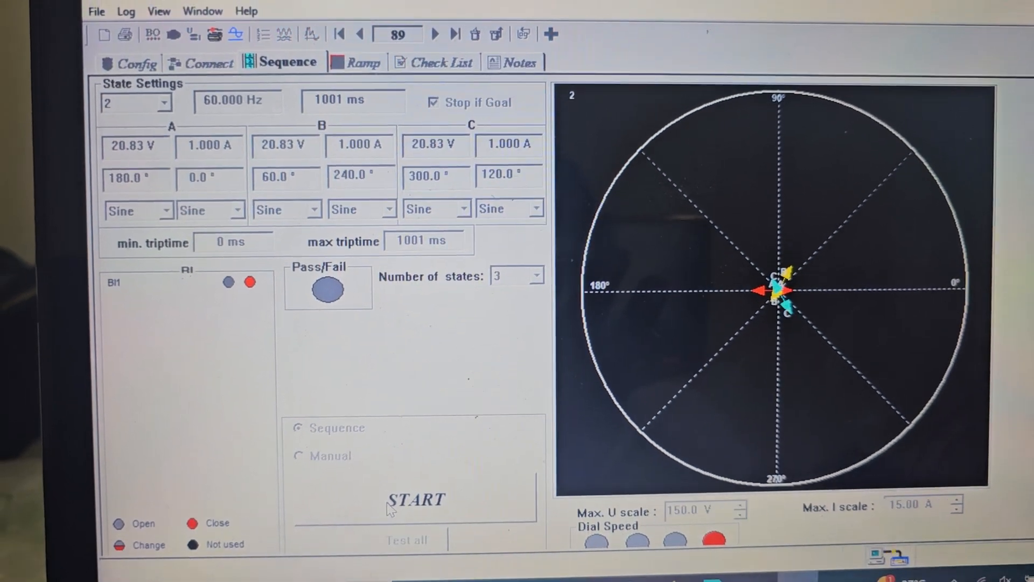
pyautogui.click(415, 499)
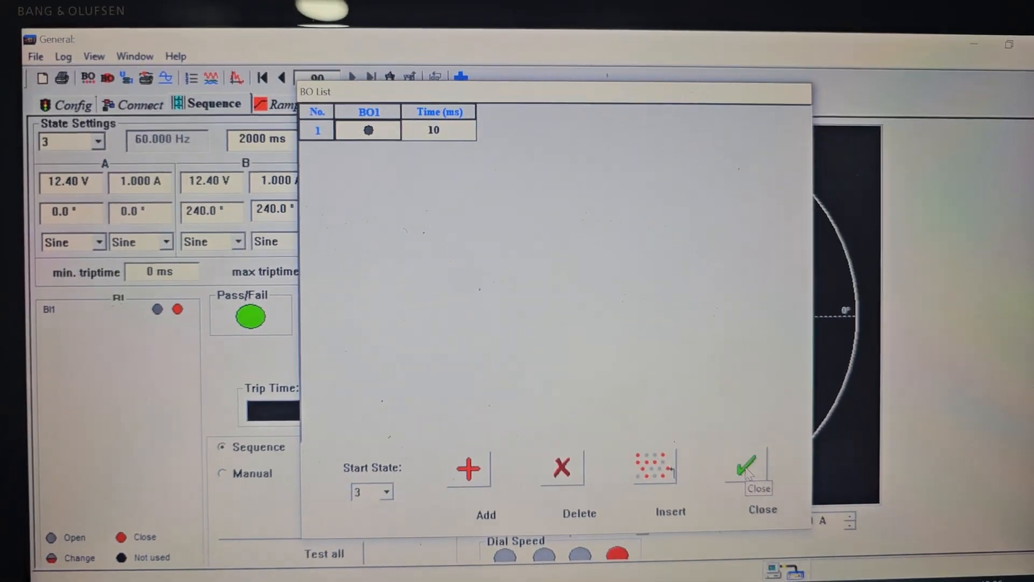
# Rerun the sequence with BO1 set to Not used and stop it after the trip.
pyautogui.click(747, 466)
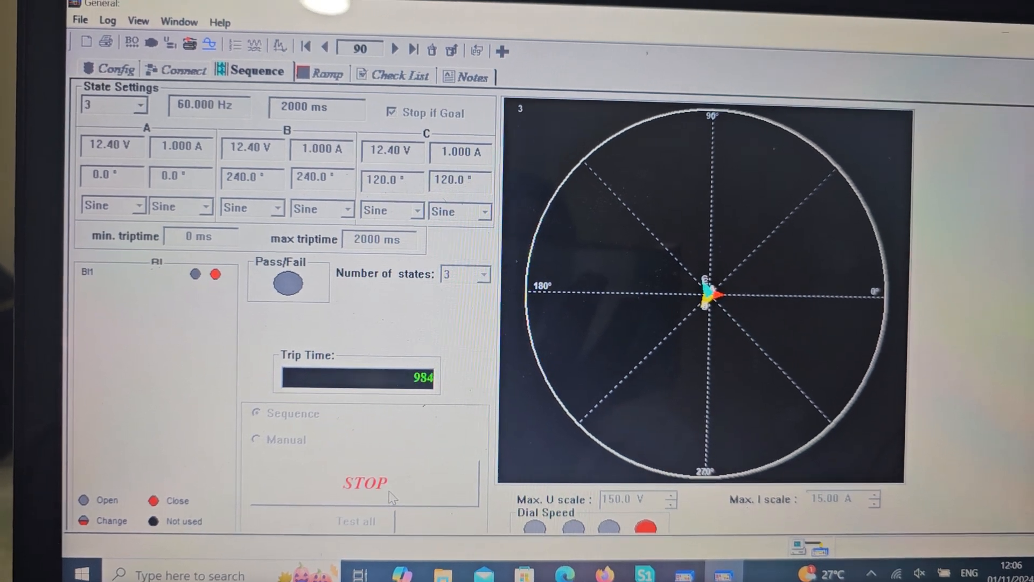
pyautogui.click(364, 482)
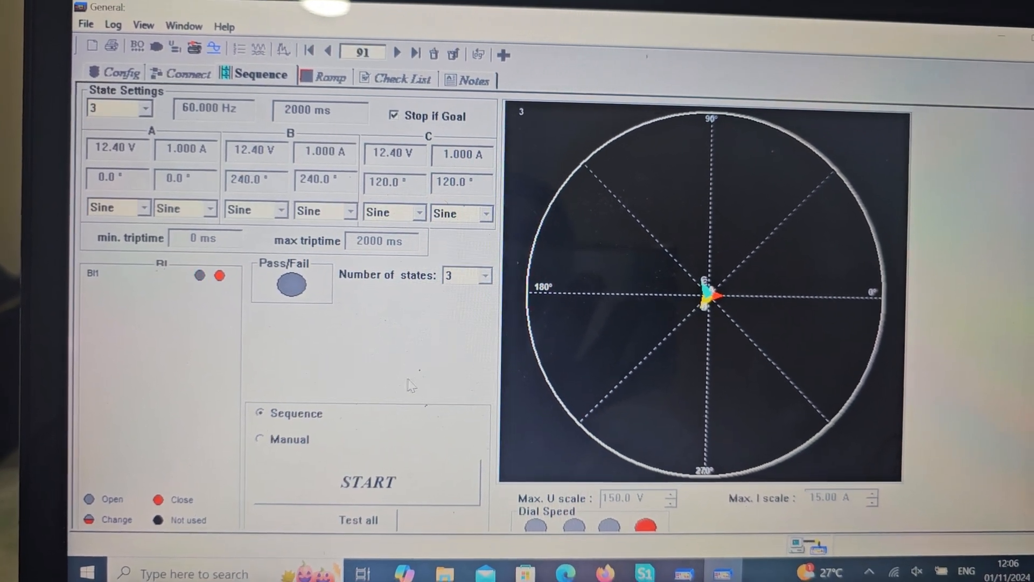
pyautogui.click(367, 482)
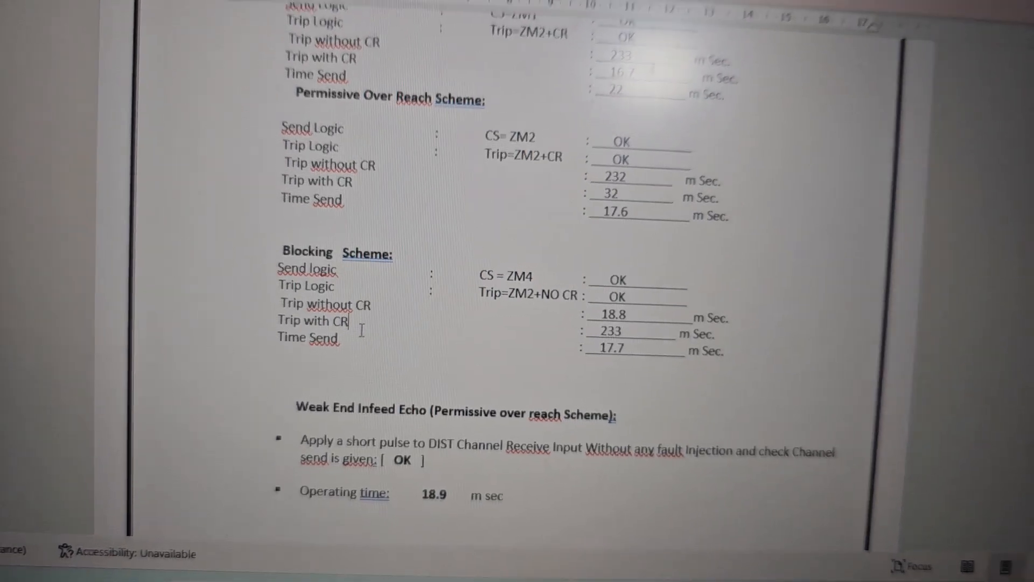
# Scroll the Word report to the Blocking Scheme results: 18.8 ms, 233 ms and 17.7 ms.
pyautogui.scroll(-3)
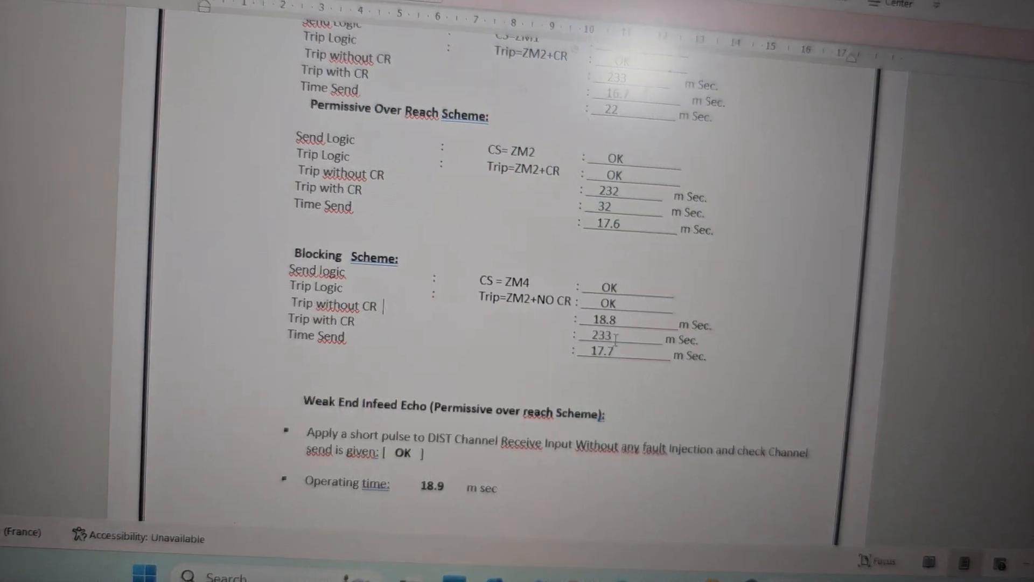
pyautogui.scroll(3)
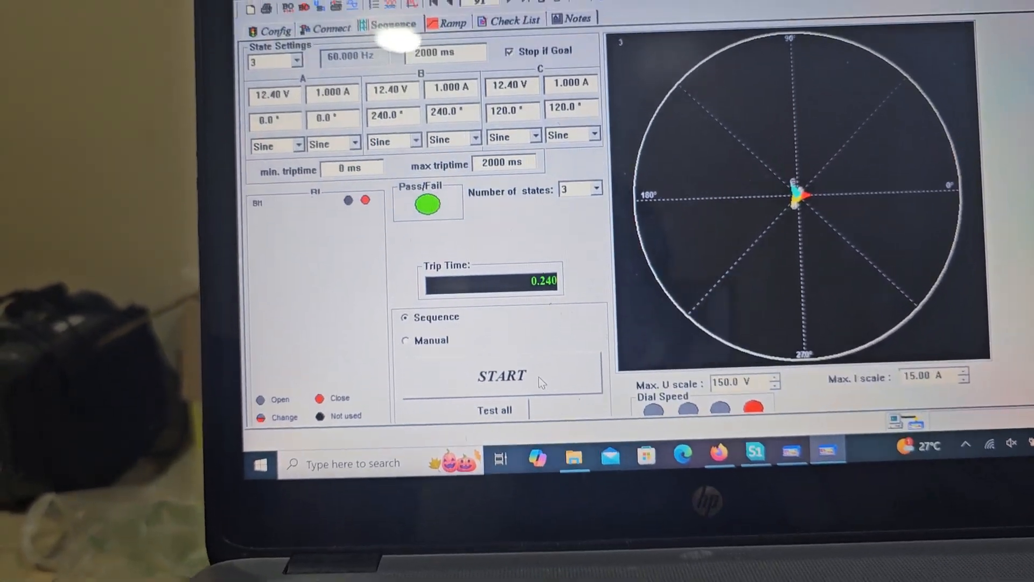
# Rerun the fault sequence, stopping after the relay trips in 0.018 s.
pyautogui.click(501, 375)
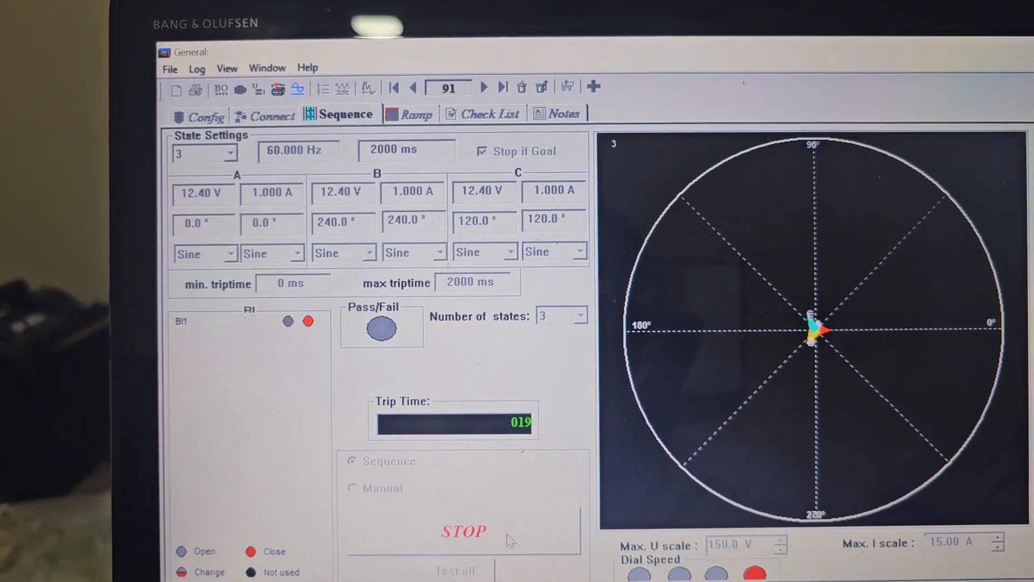
pyautogui.click(463, 531)
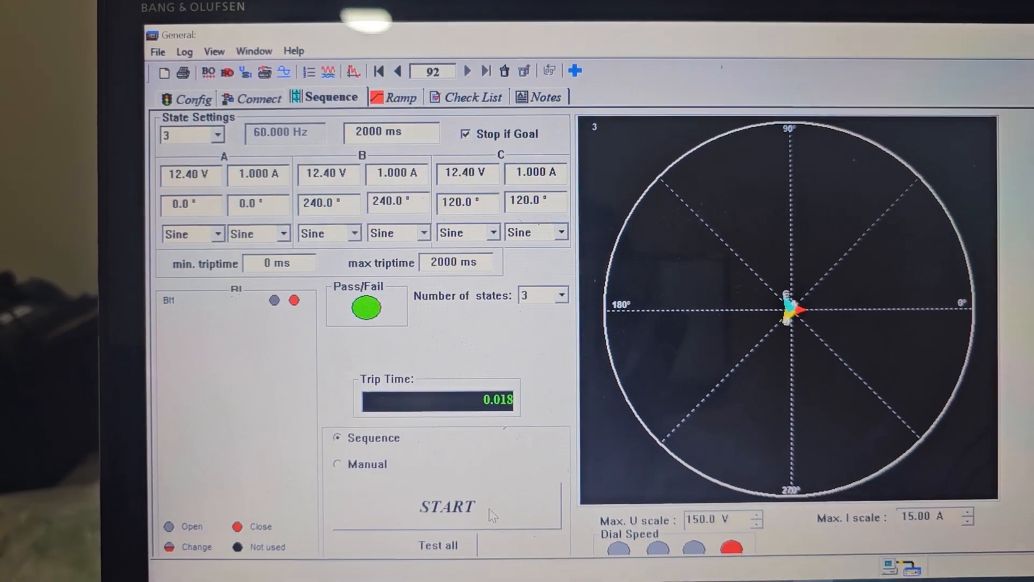